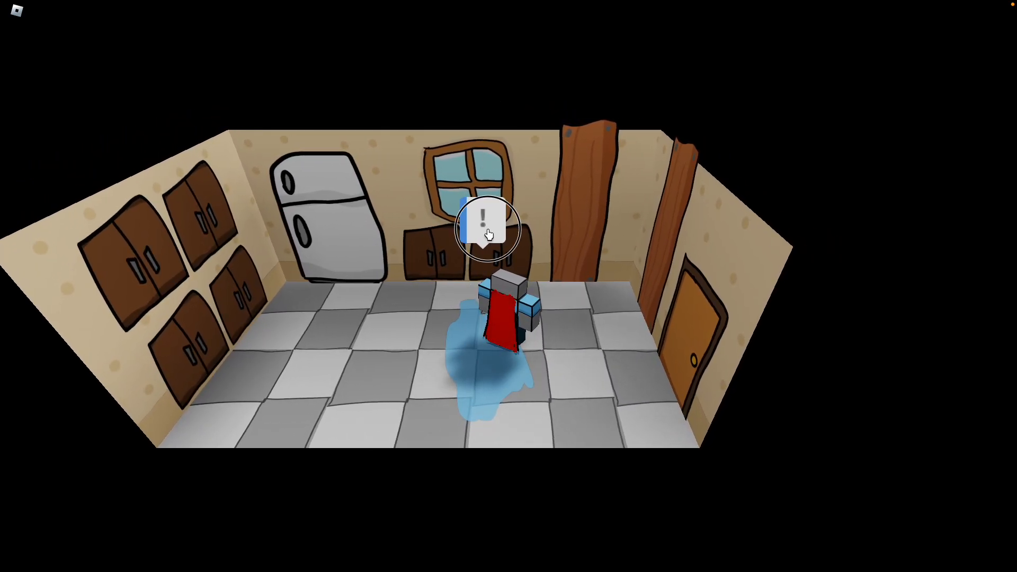
- Trigger the exclamation prompt over the blue puddle to clean the kitchen floor
{"action": "left_click", "coordinate": [485, 223]}
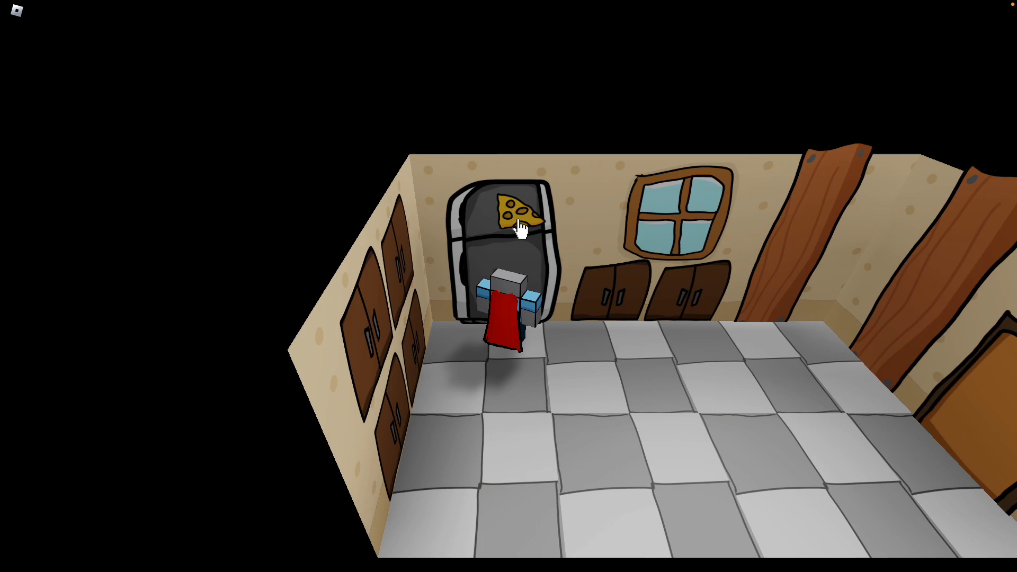
- Grab the cheese wedge from the open fridge to feed the rat
{"action": "left_click", "coordinate": [522, 214]}
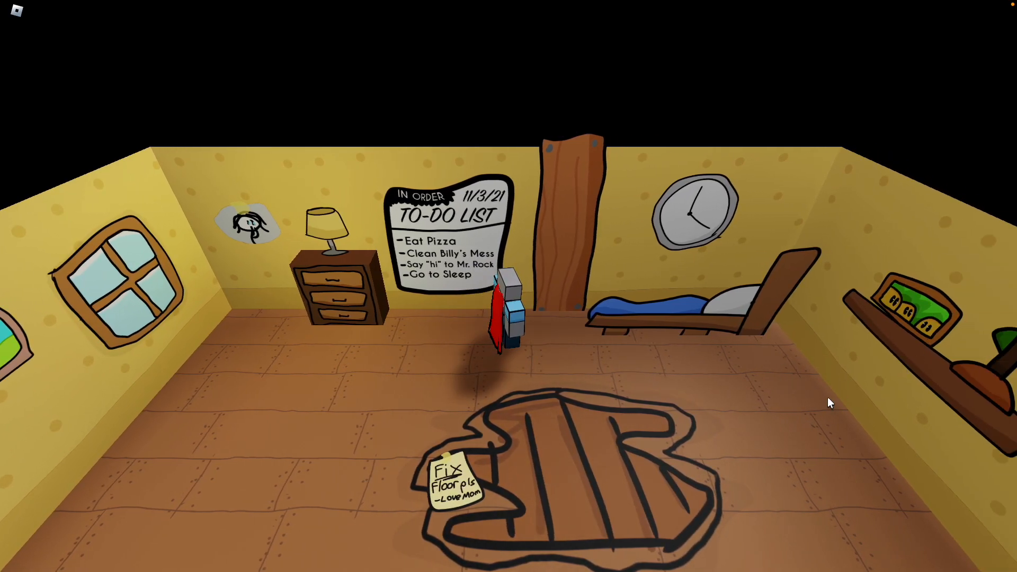
{"action": "mouse_move", "coordinate": [573, 327]}
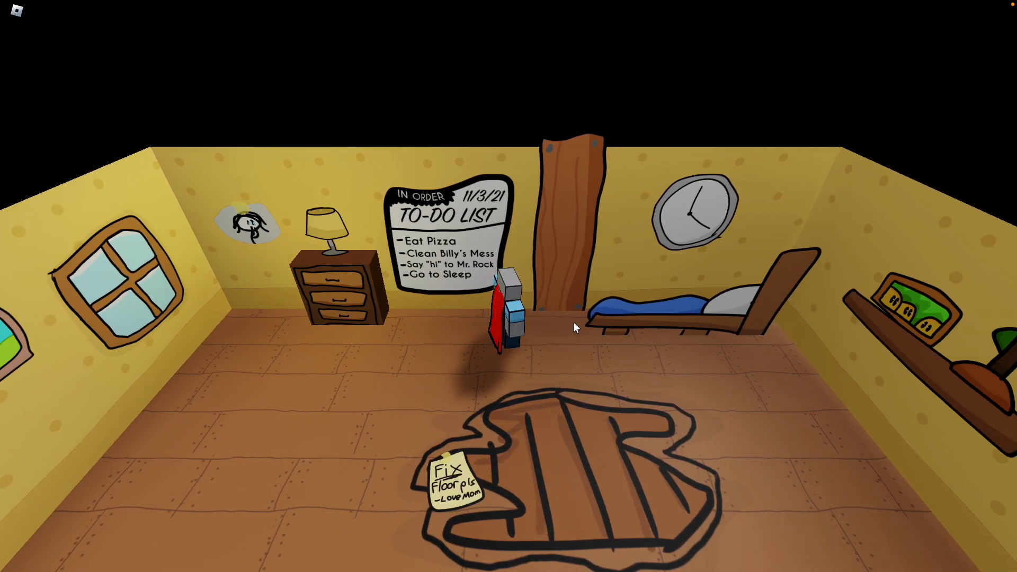